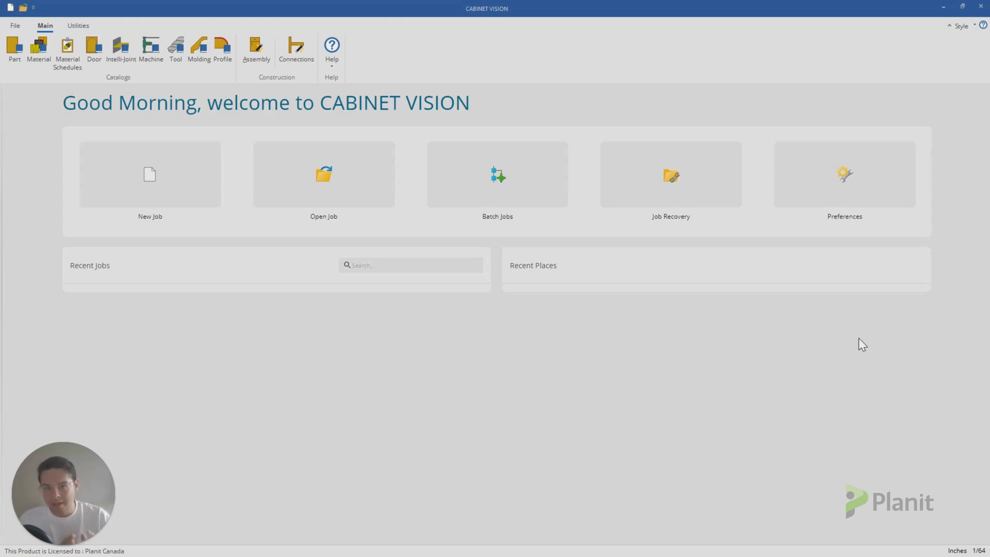
mouse_move(461, 347)
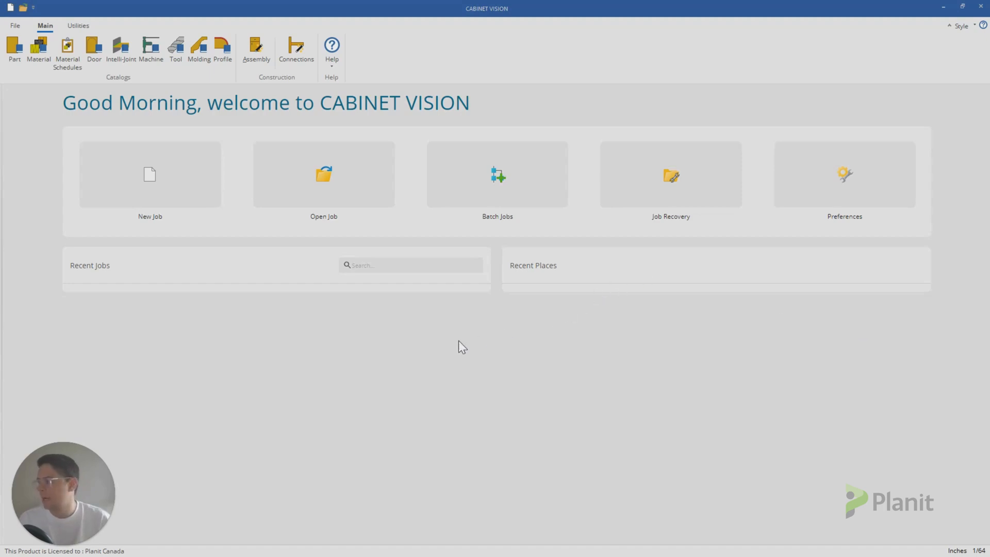
- Start a new layout job from the Cabinet Vision welcome screen
click(150, 175)
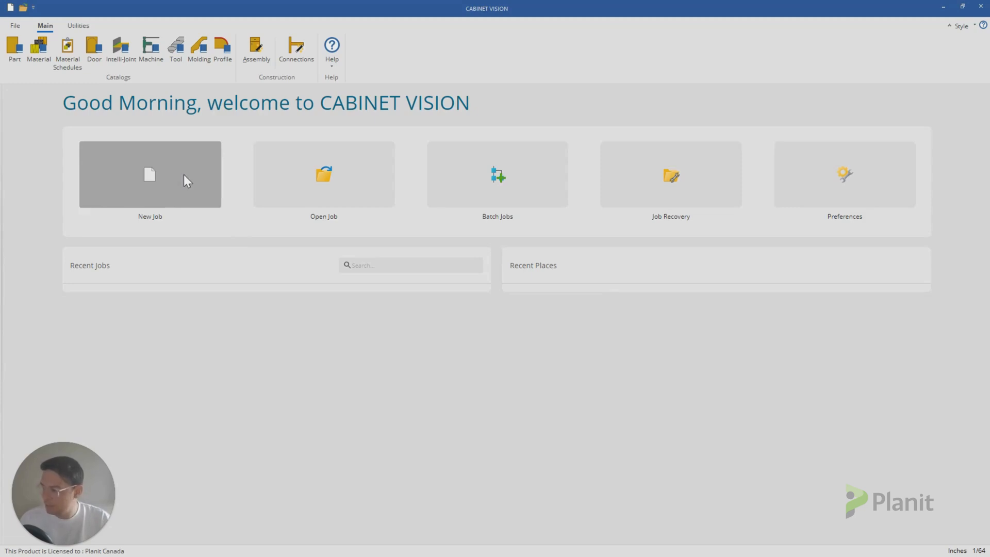
click(149, 175)
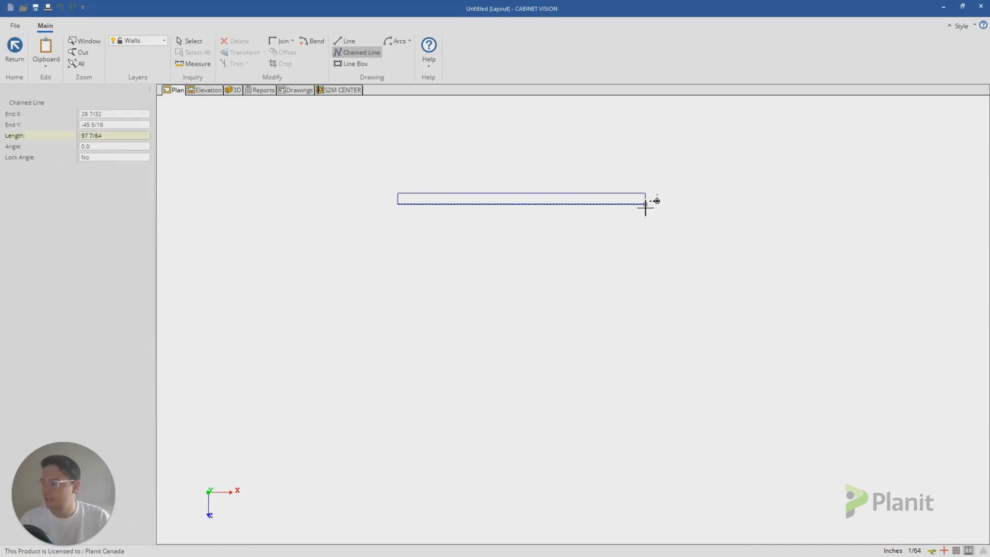
- Place a Base Door (Pair) cabinet on the wall and optimize its parts in S2M CENTER
click(208, 90)
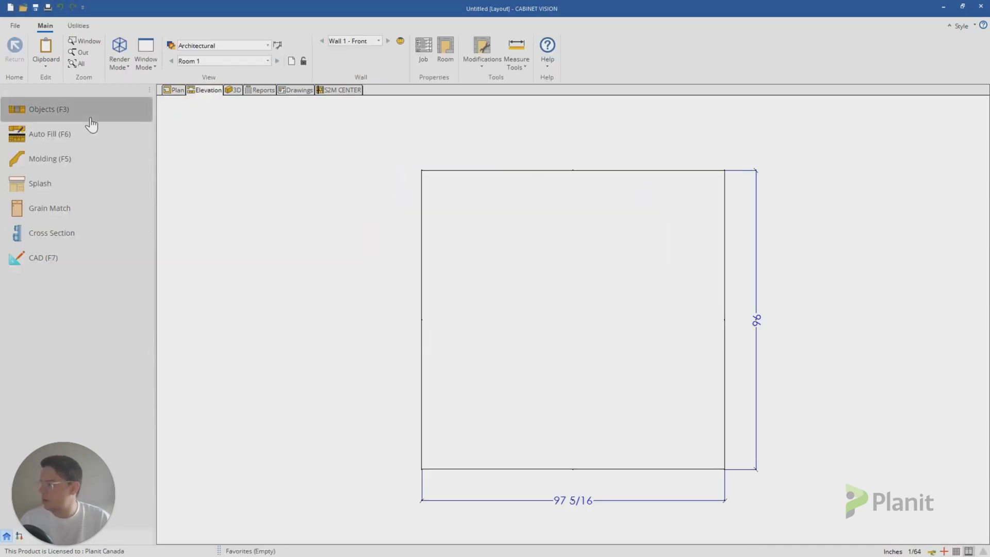
click(48, 108)
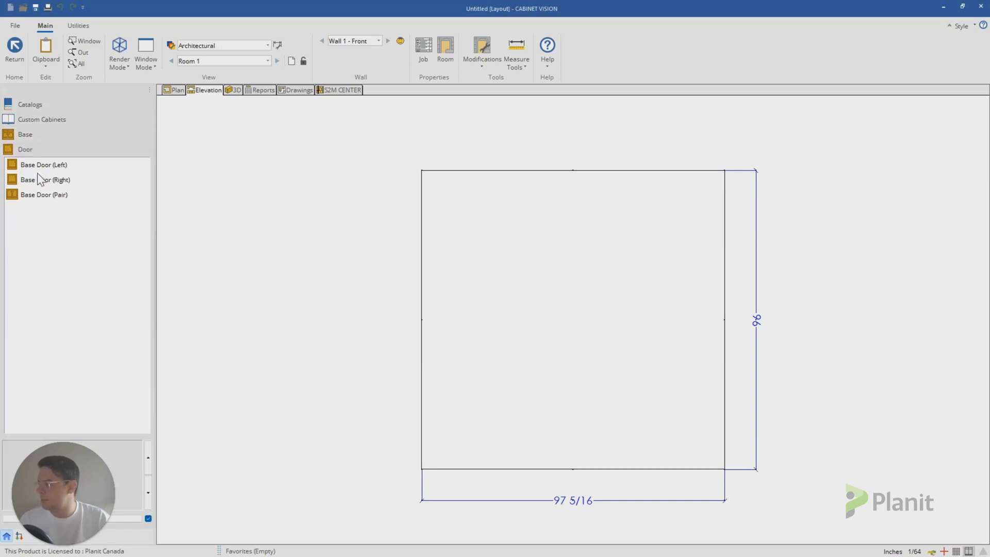
click(43, 194)
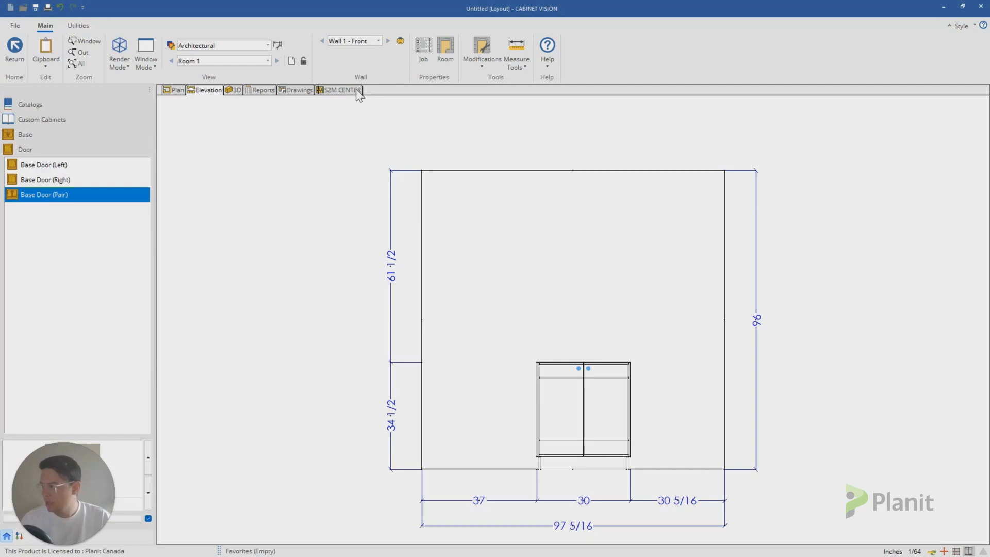
click(341, 89)
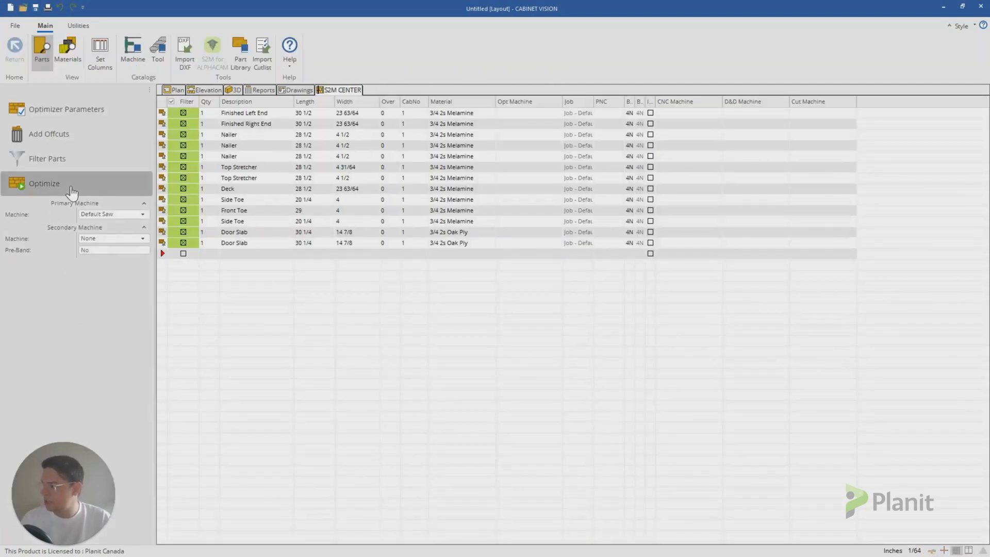
click(45, 184)
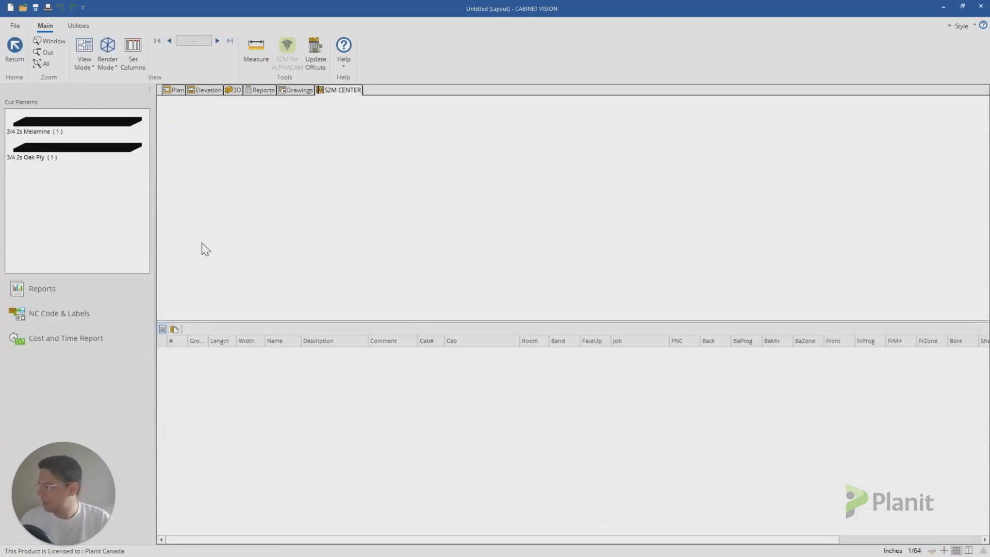
- Preview the 4013 Part Labels PO report for the optimized job
click(74, 121)
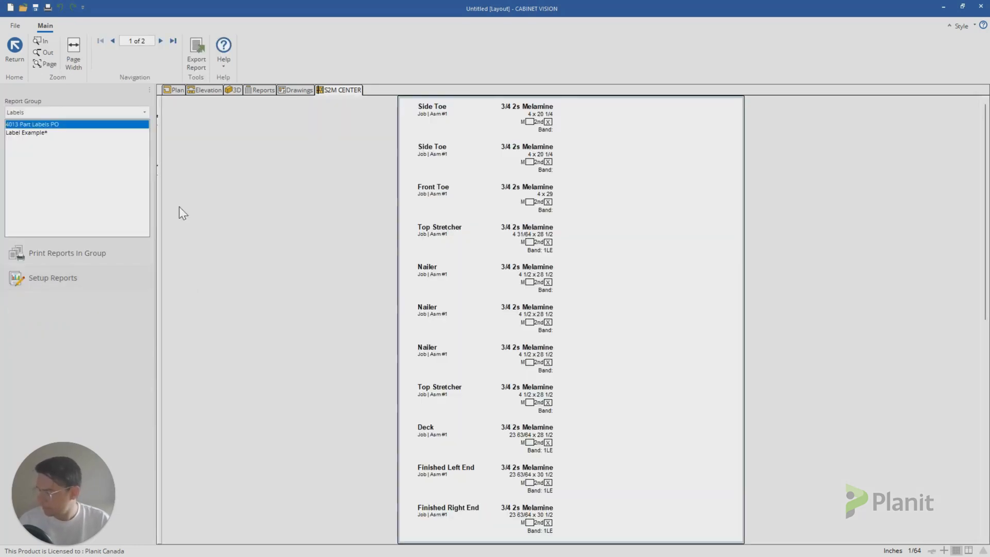
mouse_move(285, 333)
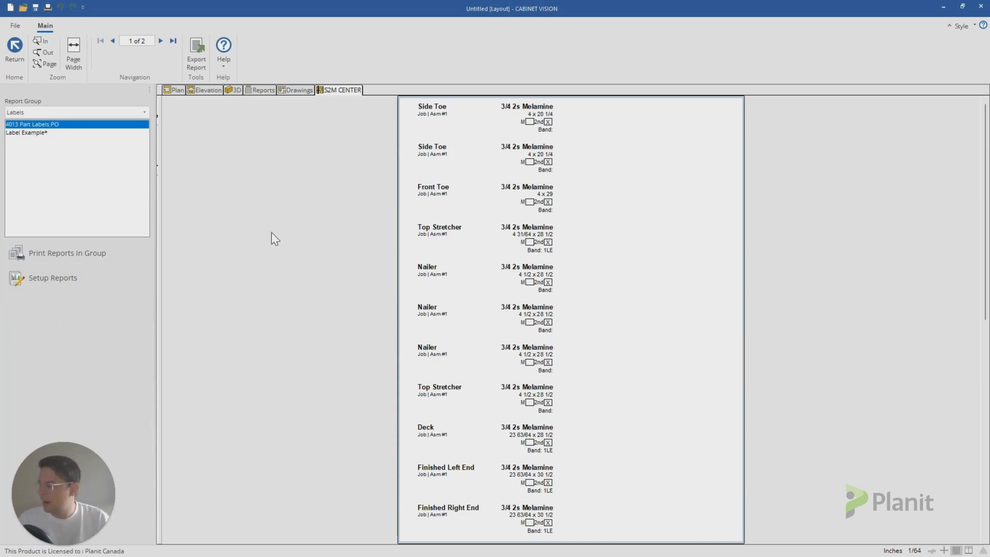
mouse_move(53, 277)
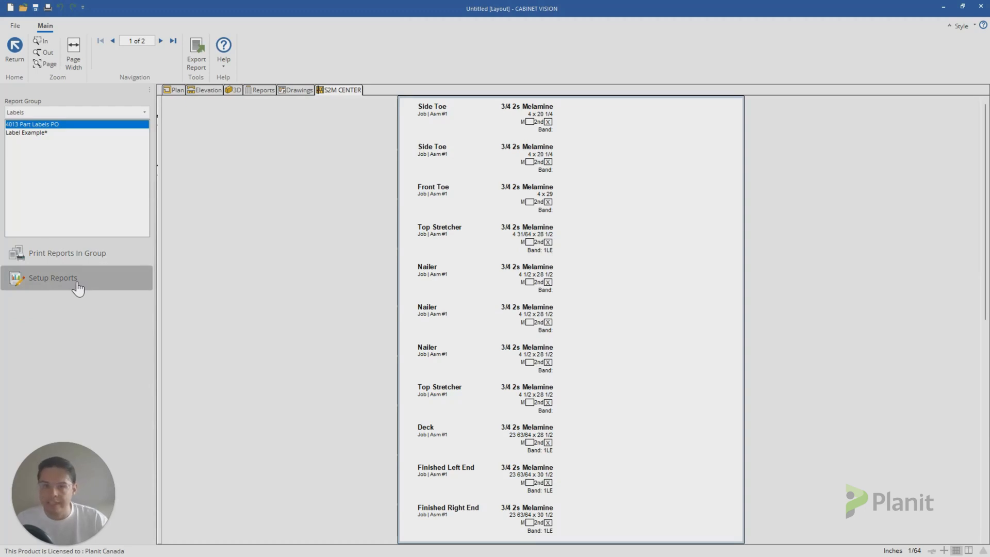
- Browse the report design list and select the 5366 PicPart Labels NP report
click(53, 277)
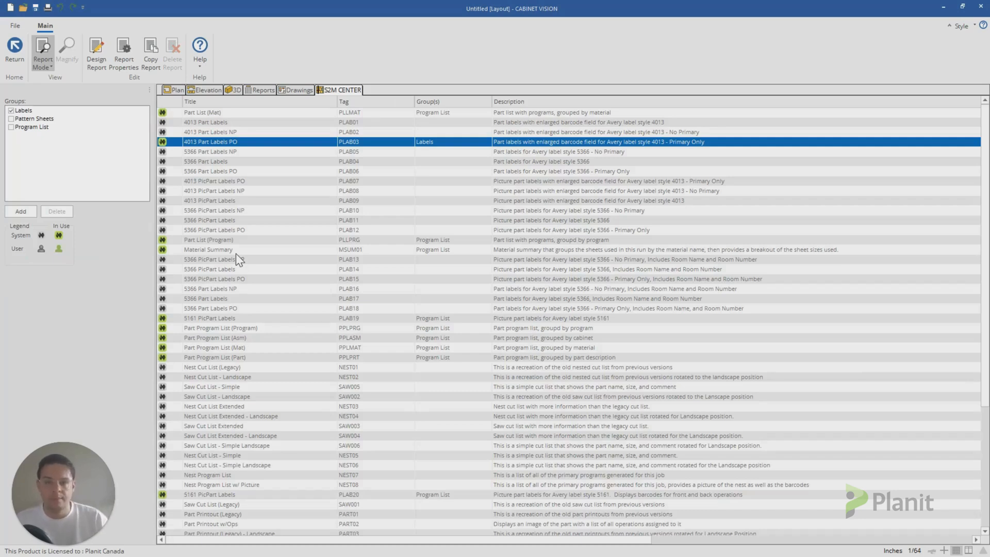
mouse_move(245, 195)
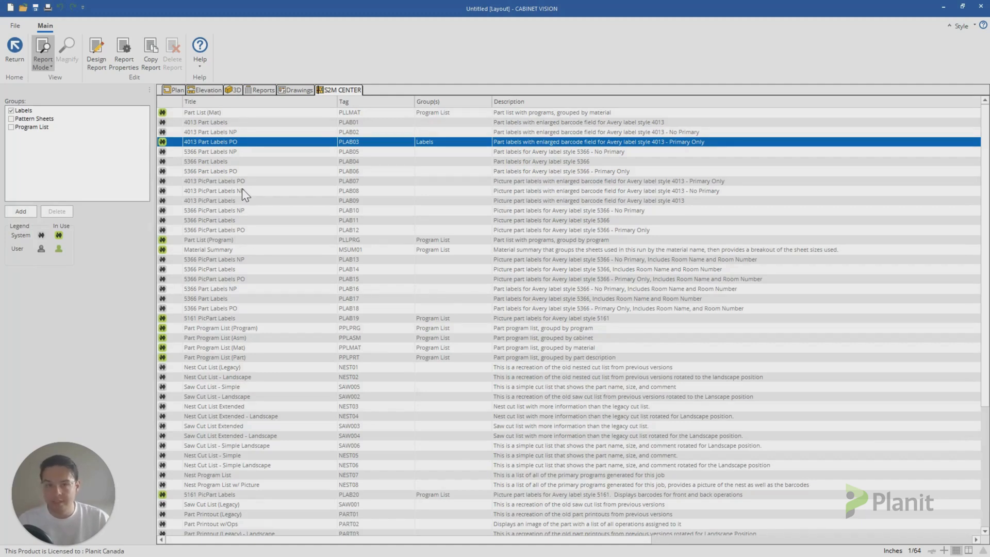
mouse_move(179, 158)
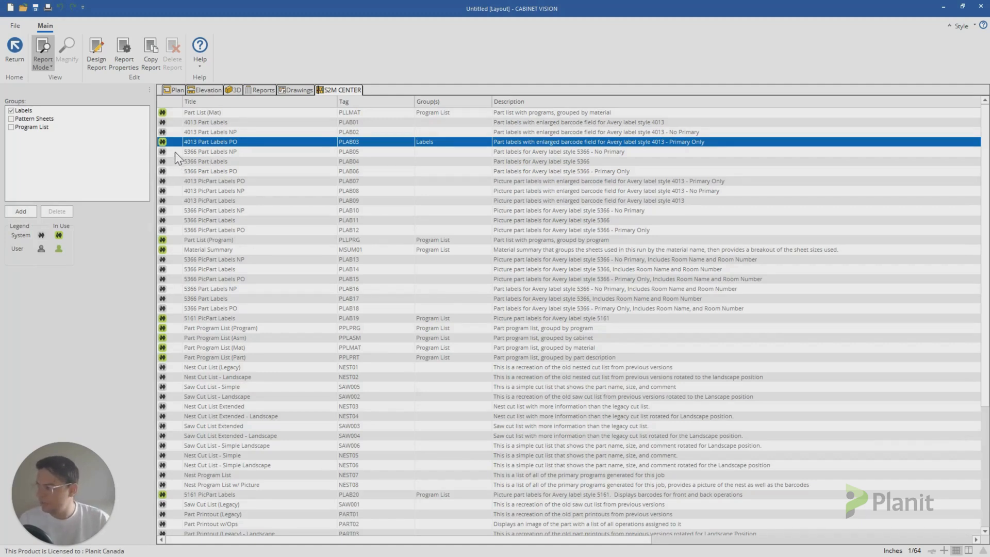
click(206, 161)
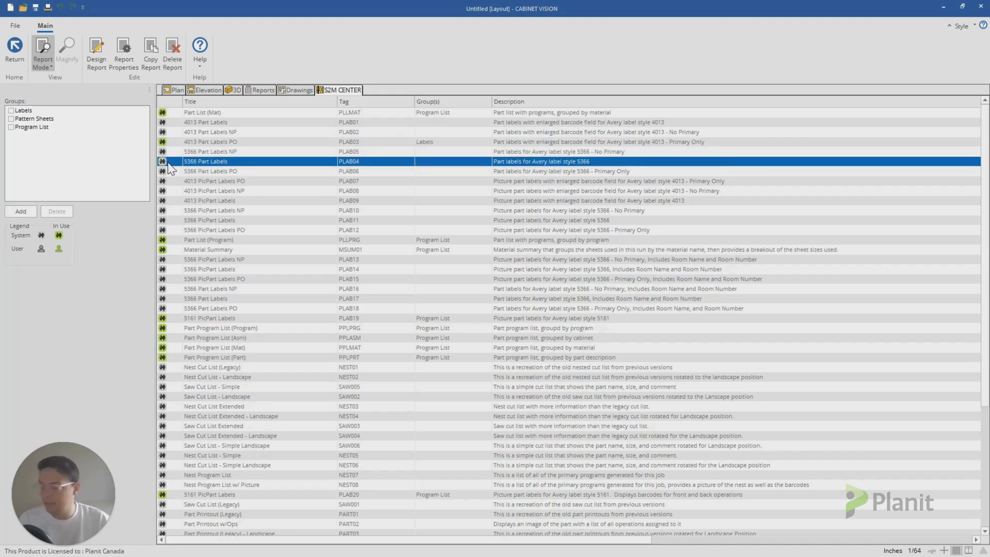
mouse_move(174, 156)
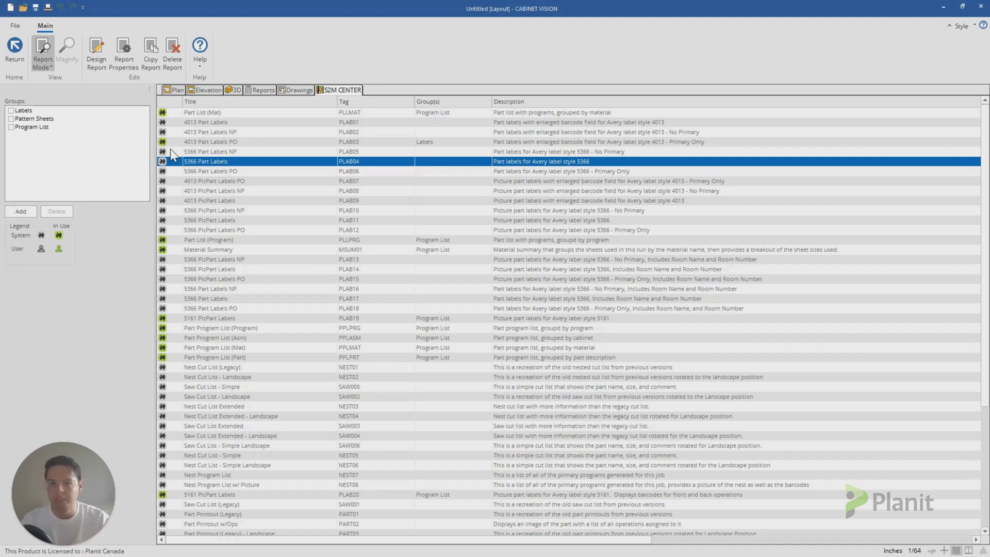
mouse_move(182, 167)
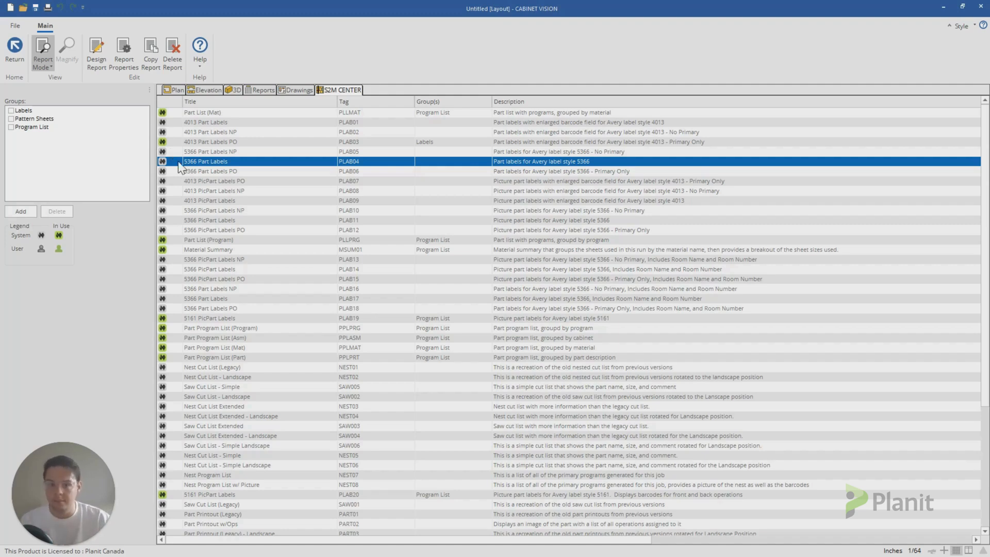
scroll(down, 3)
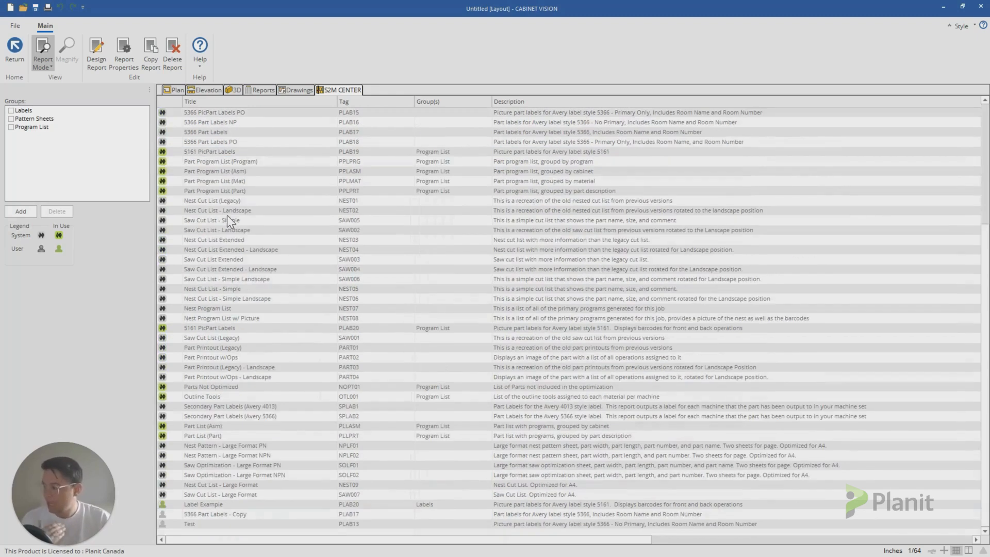
mouse_move(175, 512)
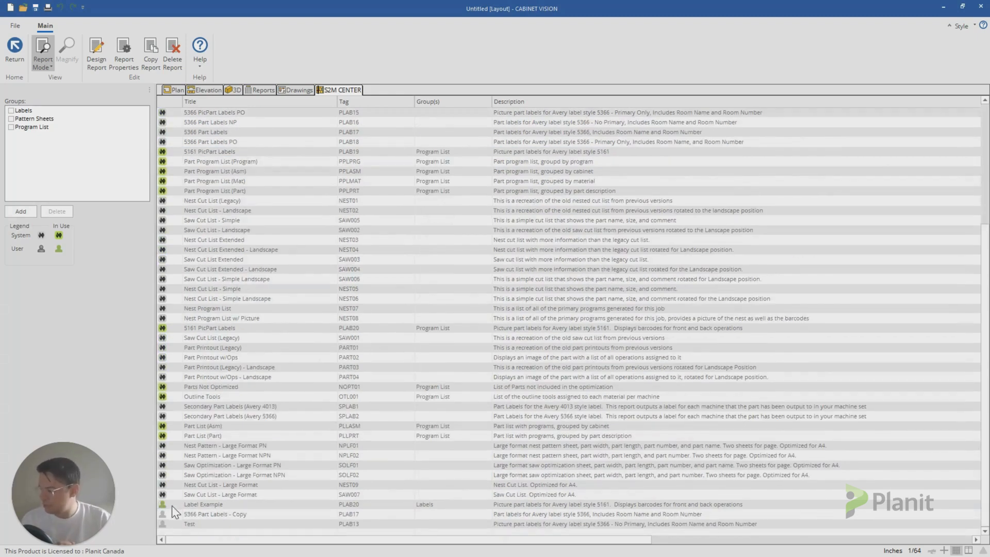
click(190, 524)
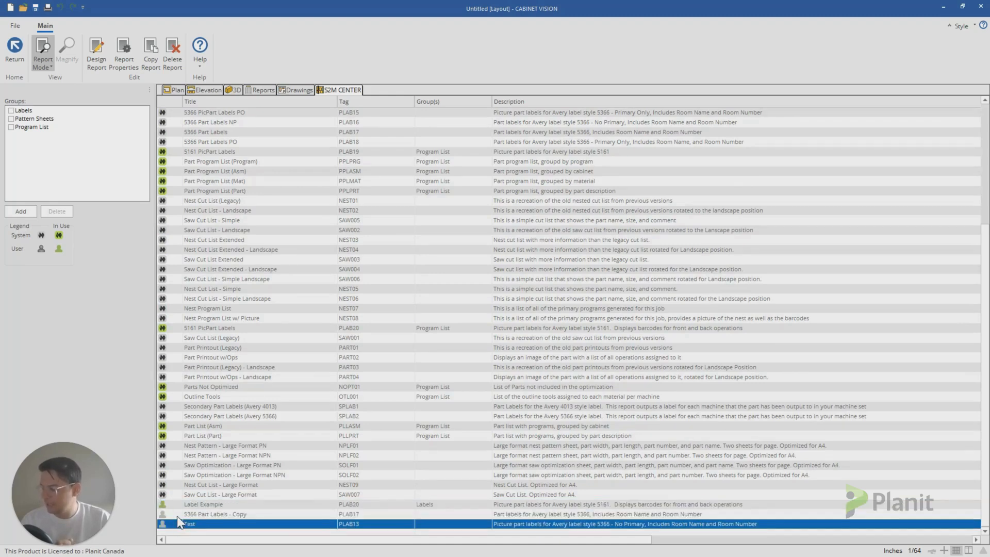
click(204, 504)
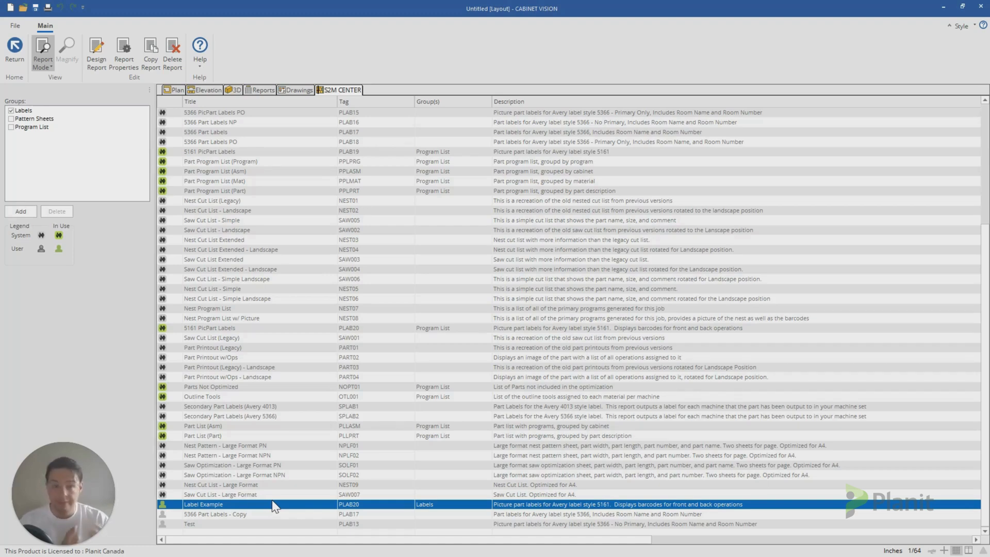
scroll(up, 3)
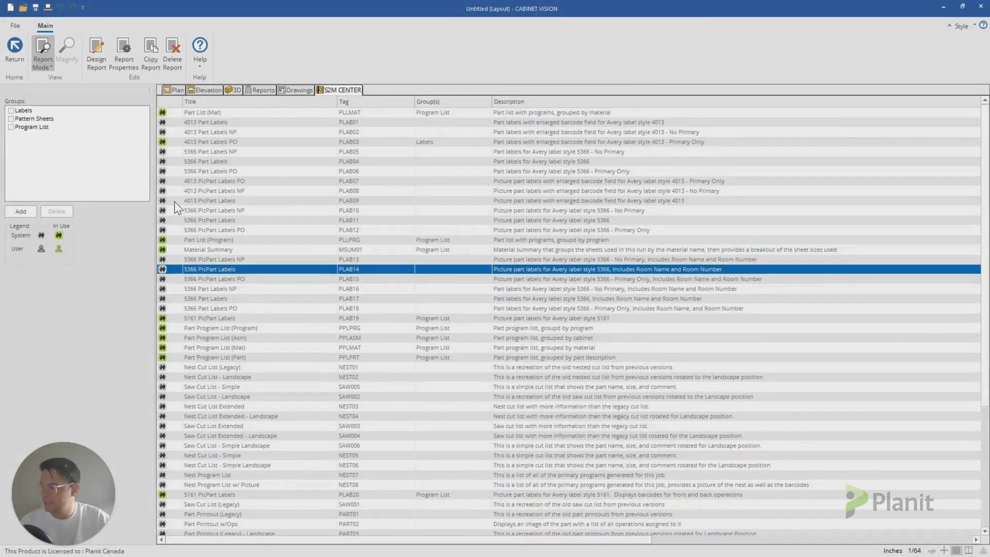
click(215, 210)
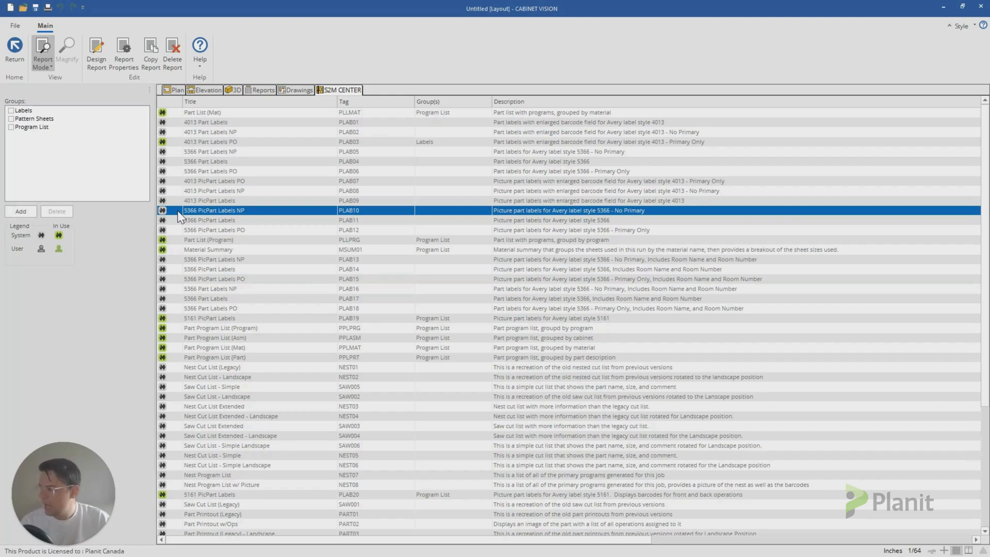
mouse_move(199, 247)
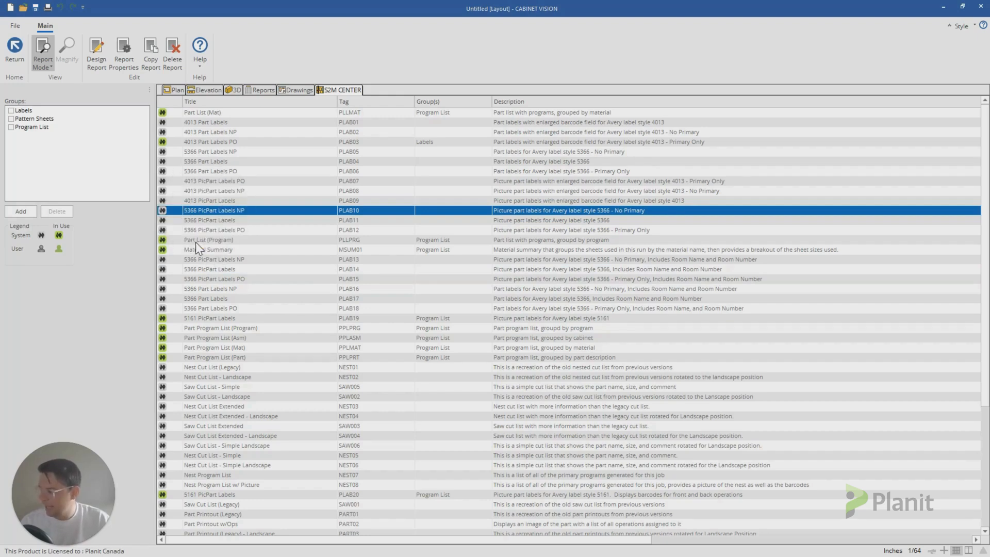
- Begin designing the system label report, accepting an editable copy titled with '- Cop'
click(96, 53)
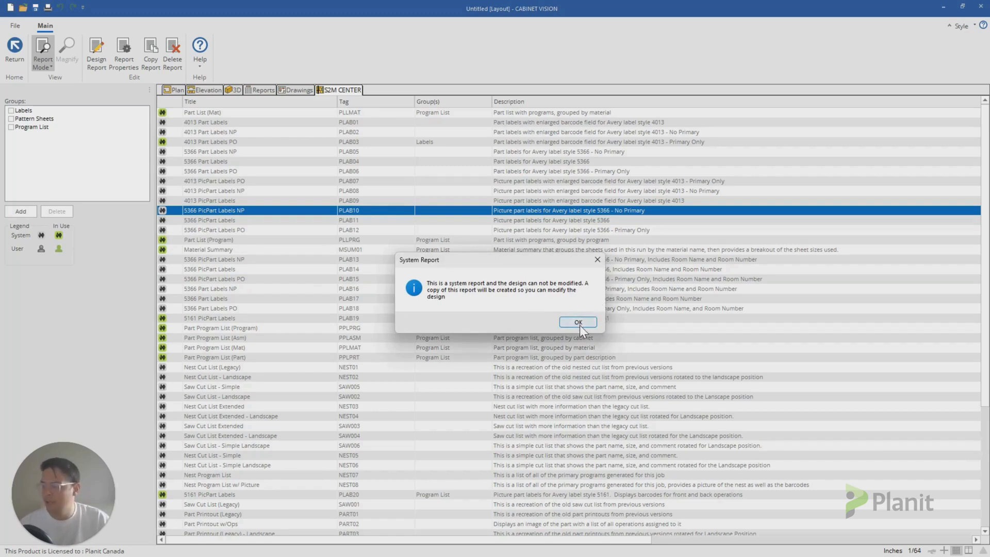
click(576, 322)
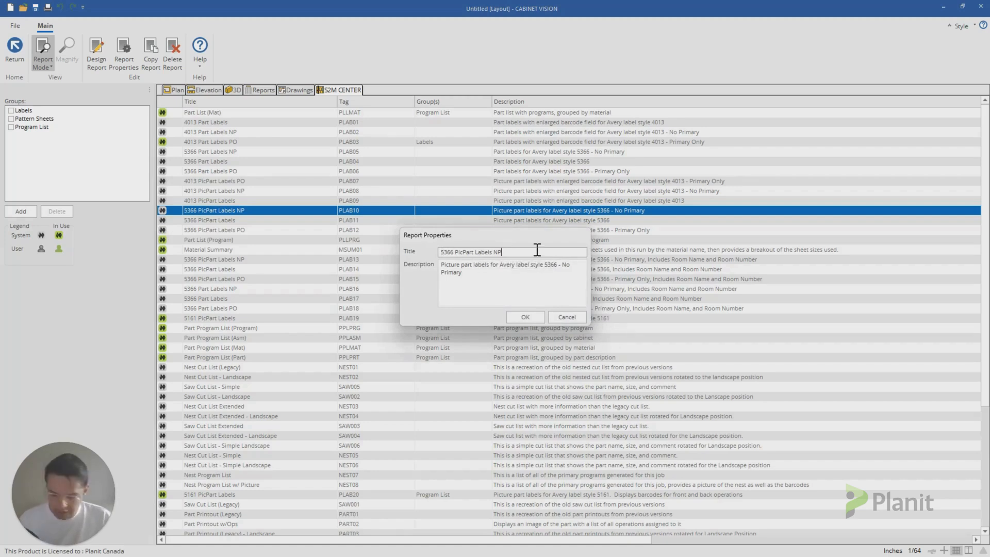
text(- Cop)
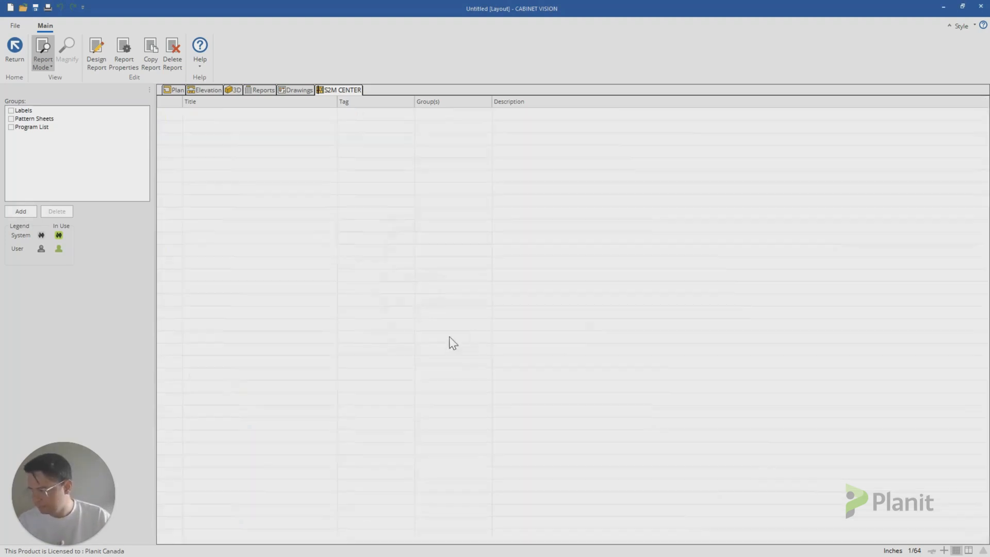
- Close a wrongly opened design and open the picture part labels report in the designer
click(96, 54)
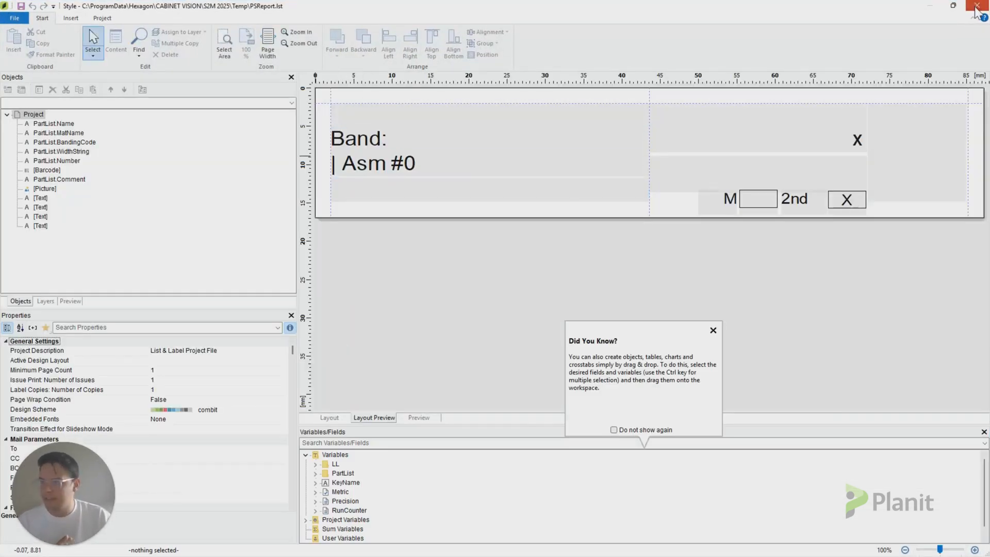
click(977, 6)
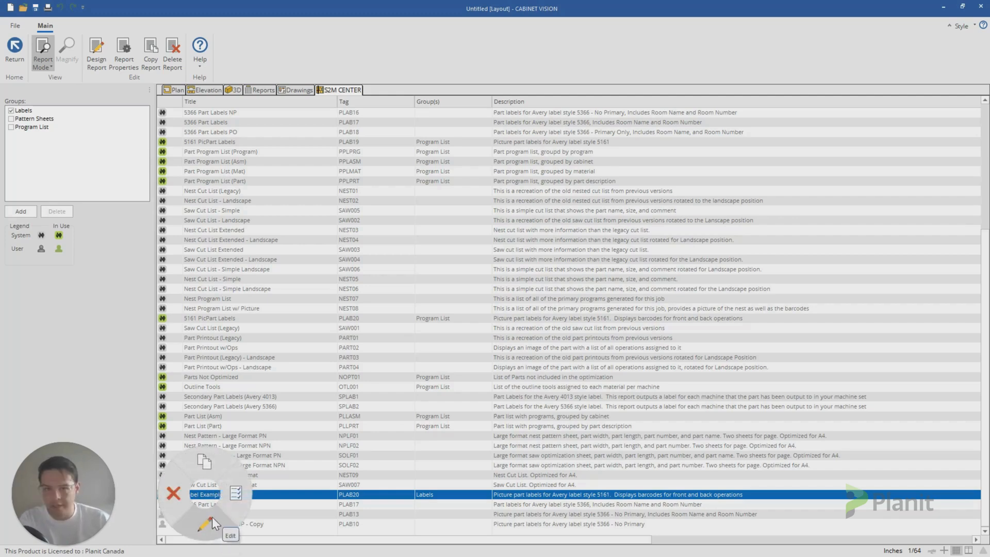
click(230, 535)
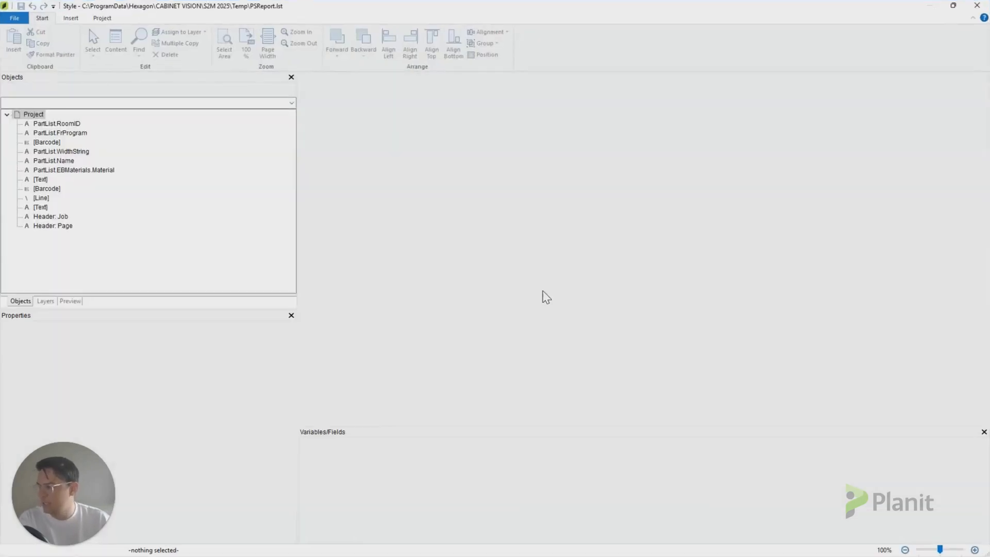
- Select the blank label area and bring up the Insert object types for a picture frame
click(373, 418)
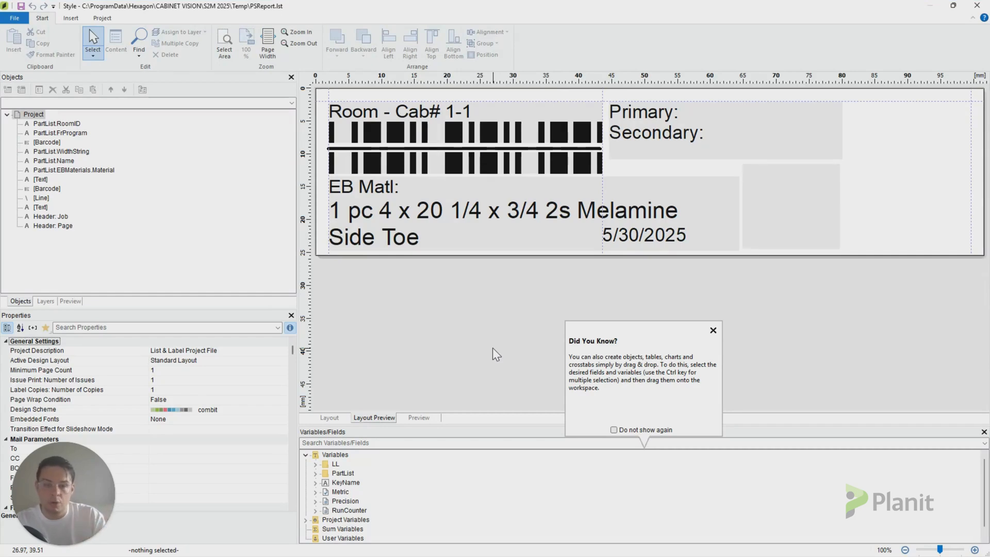
mouse_move(217, 142)
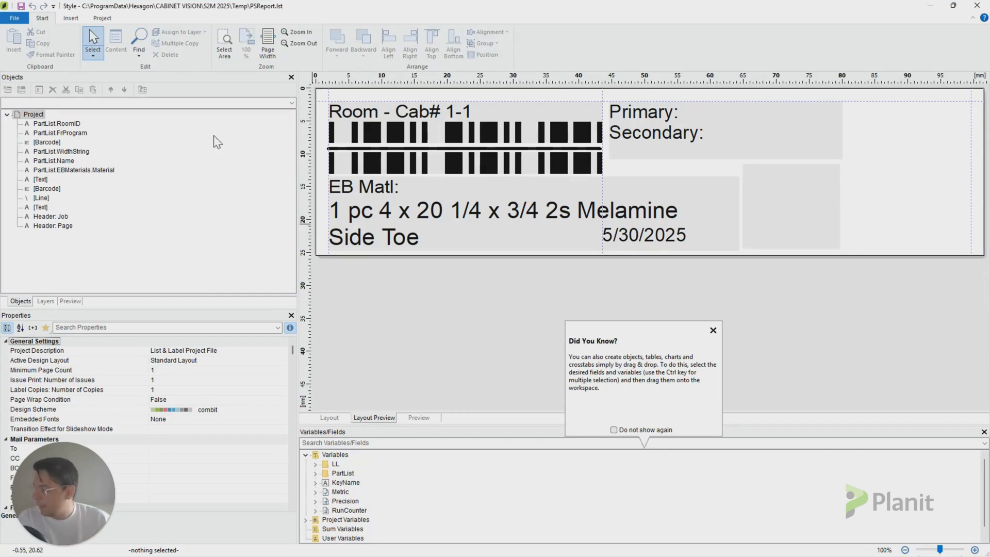
mouse_move(80, 22)
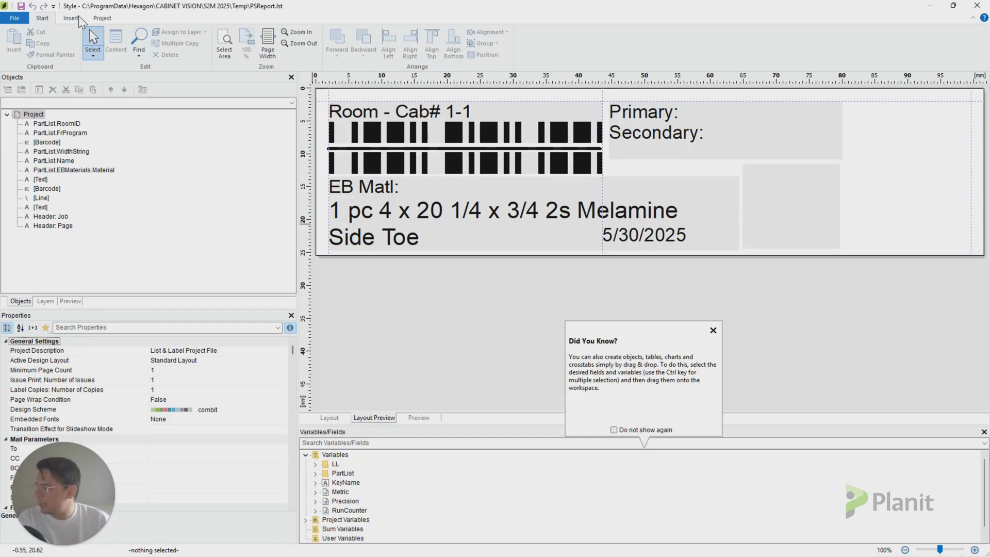
click(70, 18)
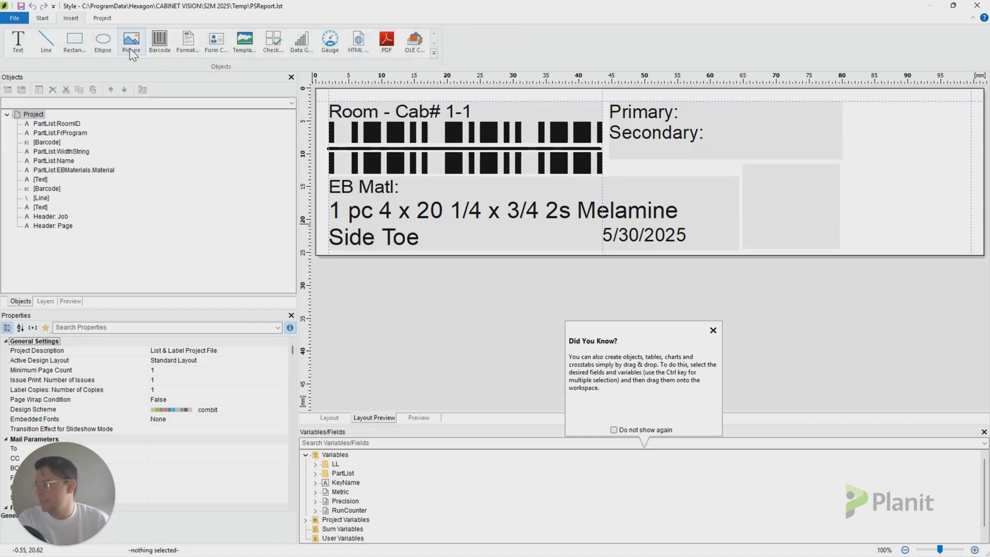
mouse_move(131, 42)
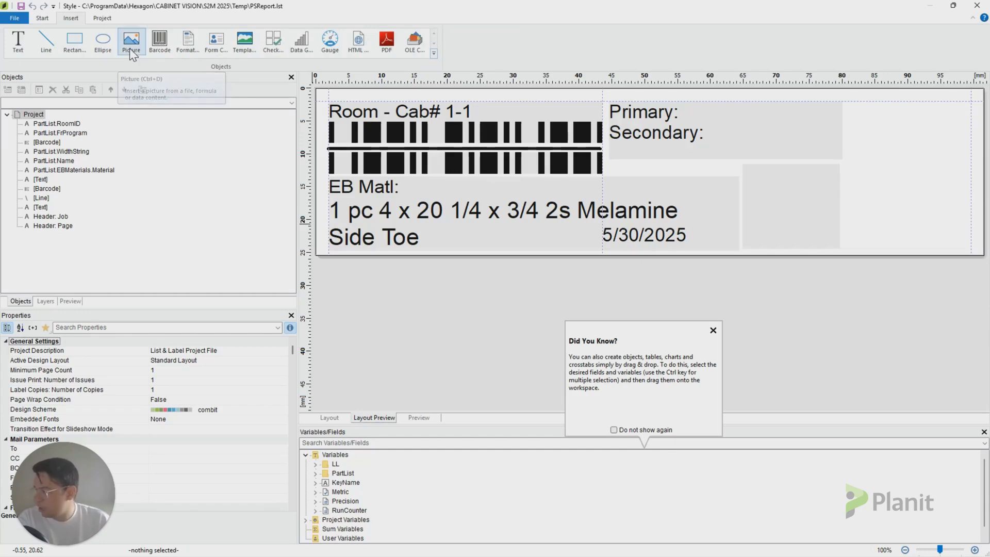
mouse_move(138, 32)
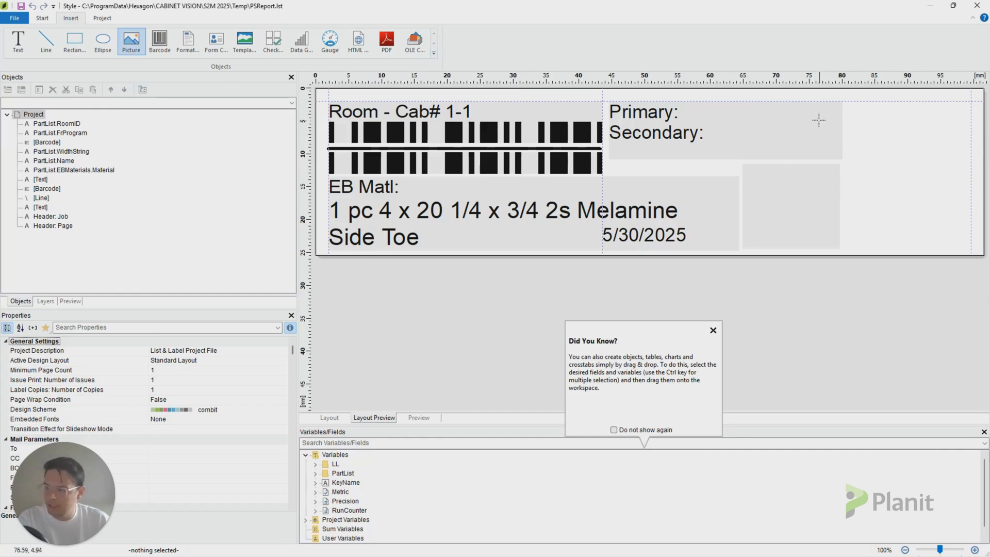
mouse_move(810, 121)
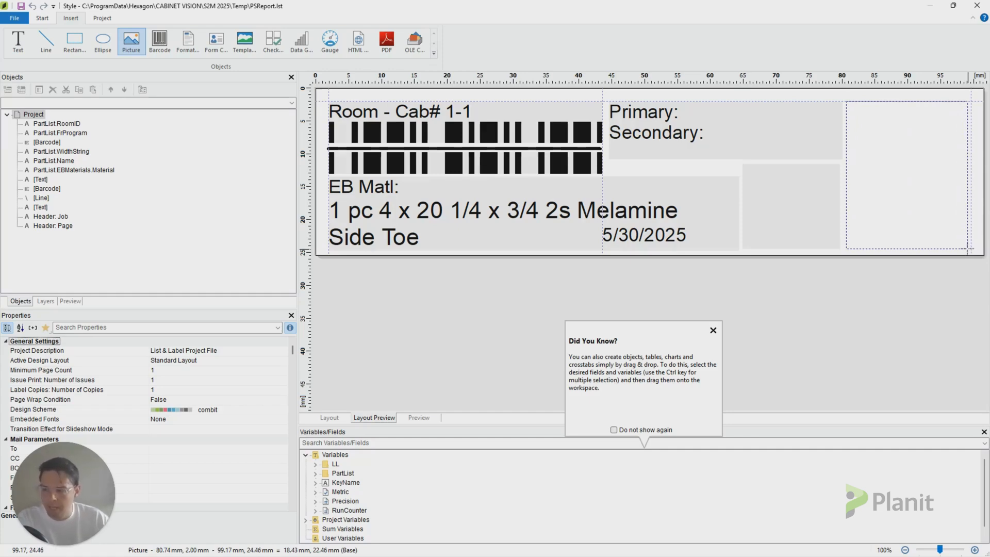
- Finish the picture frame and load the company logo PNG from the Pictures folder into it
click(131, 39)
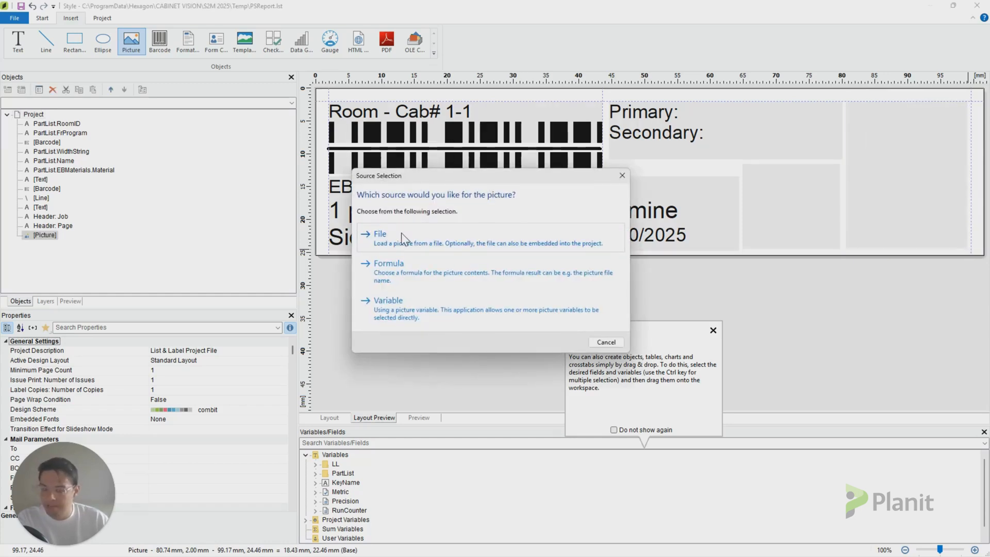
click(379, 234)
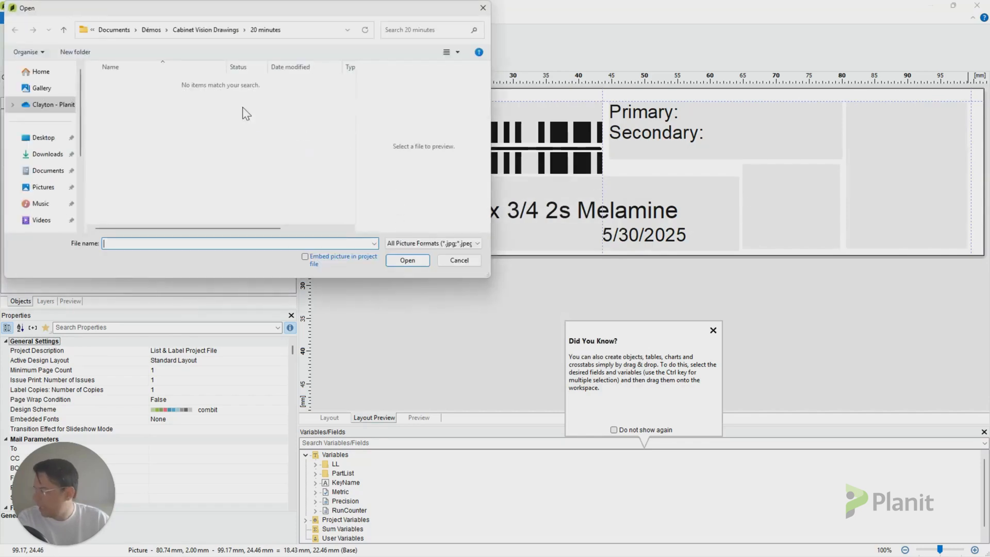
click(42, 187)
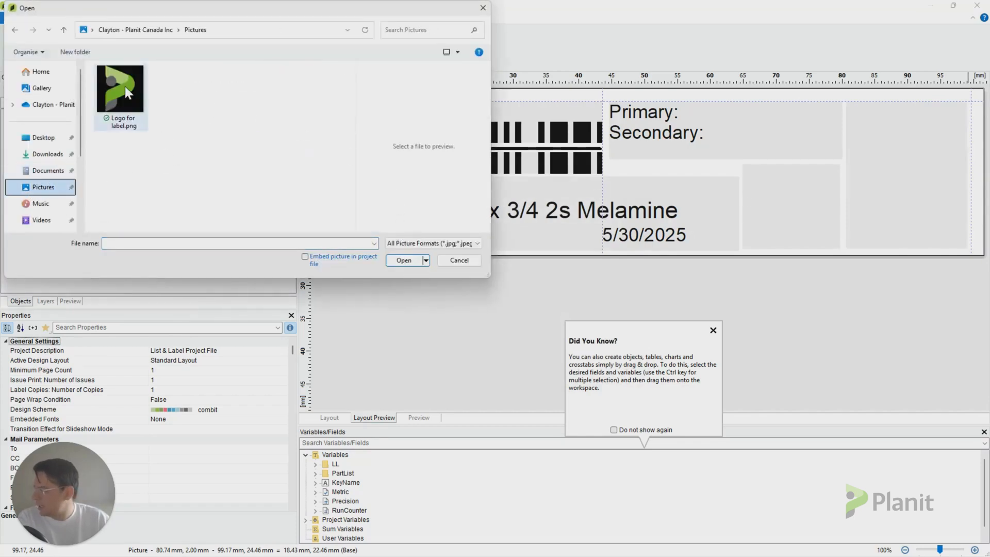
click(119, 89)
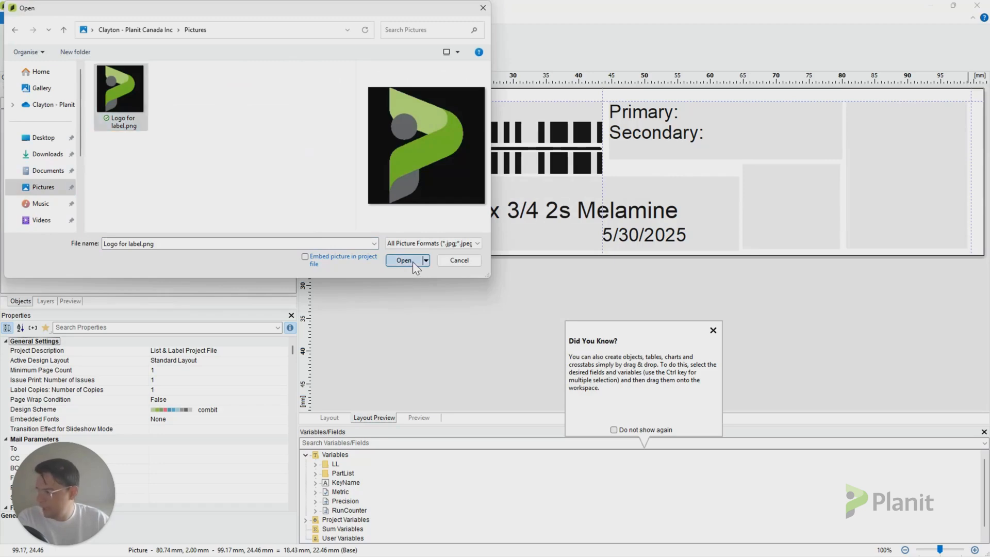
click(404, 259)
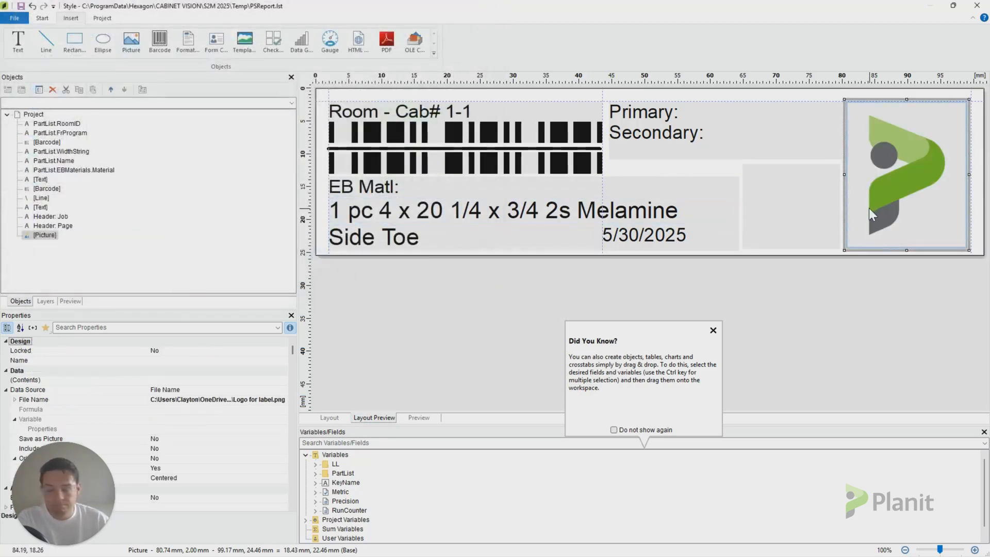
mouse_move(875, 202)
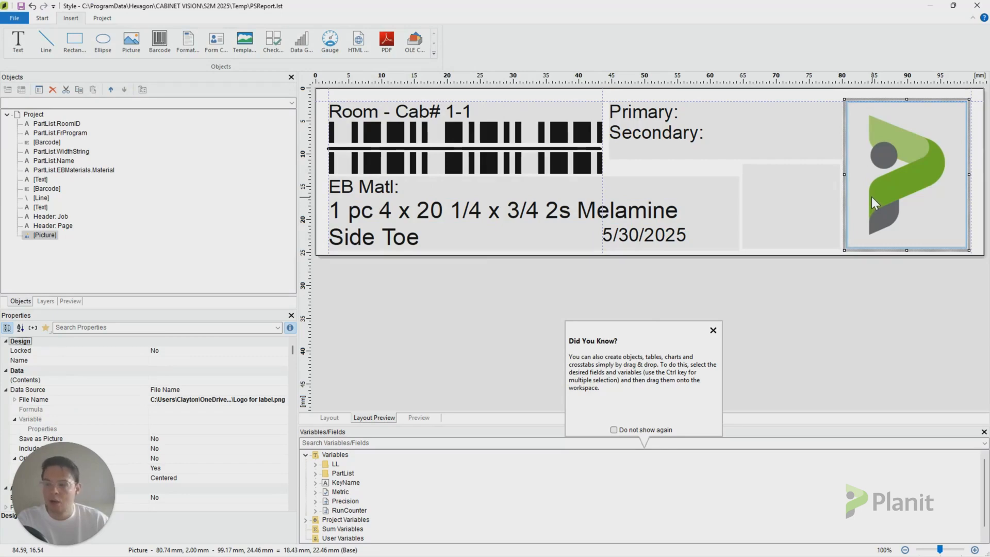
mouse_move(874, 180)
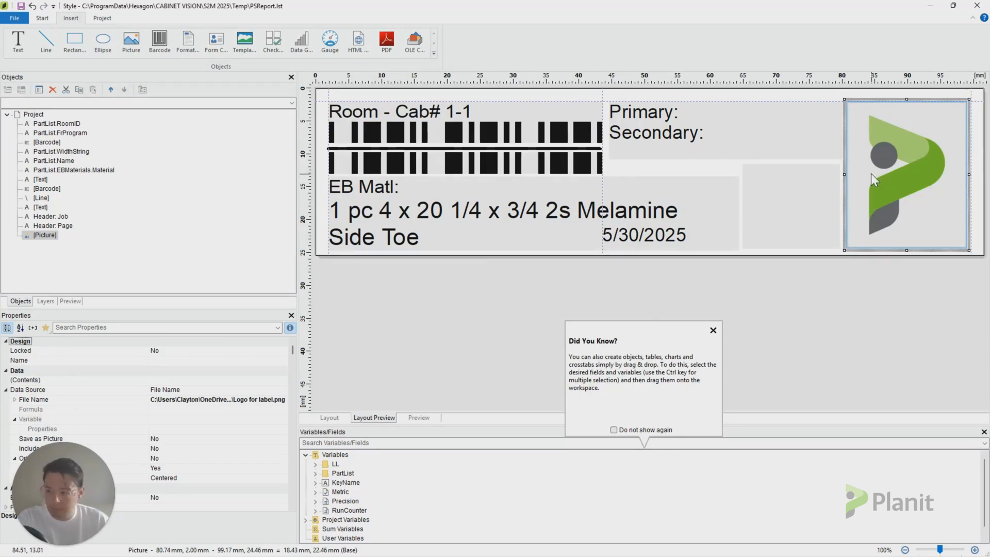
mouse_move(884, 150)
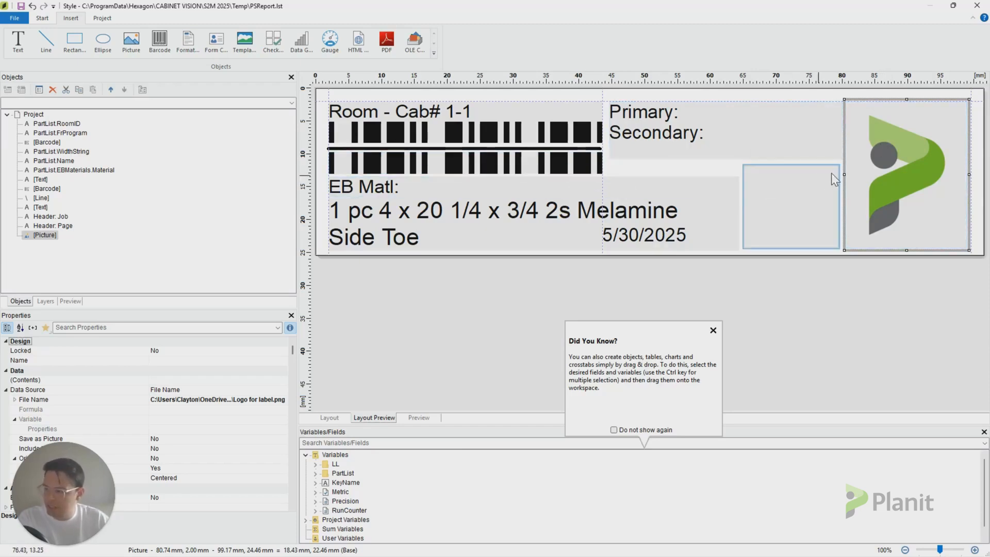
mouse_move(807, 187)
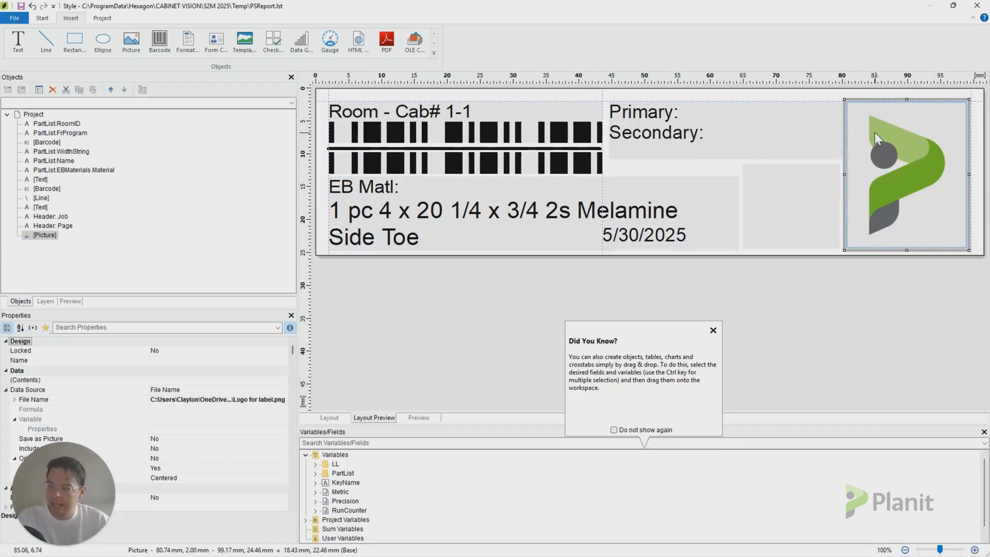
mouse_move(902, 176)
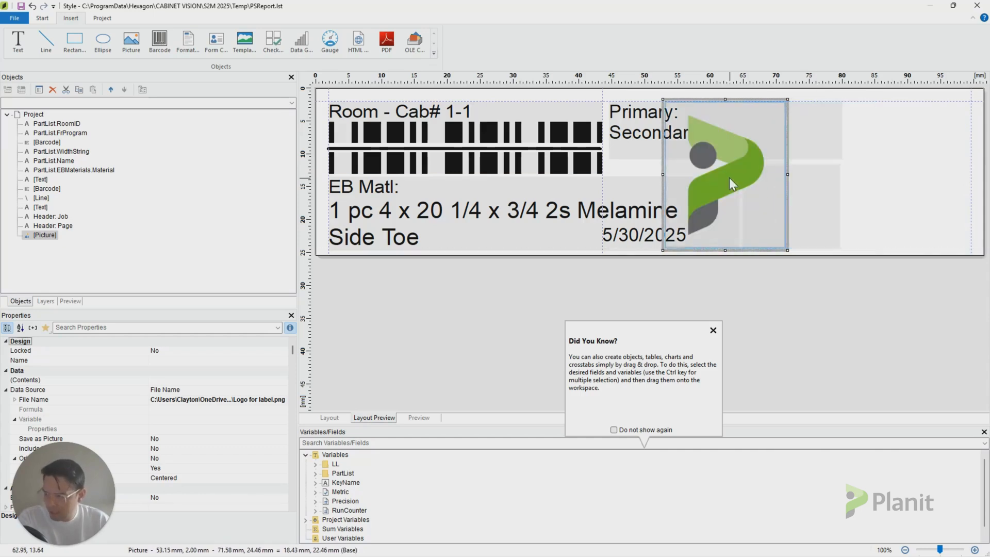
- Send the logo To Back and drag it left beneath the Primary, Secondary and date text
right_click(729, 184)
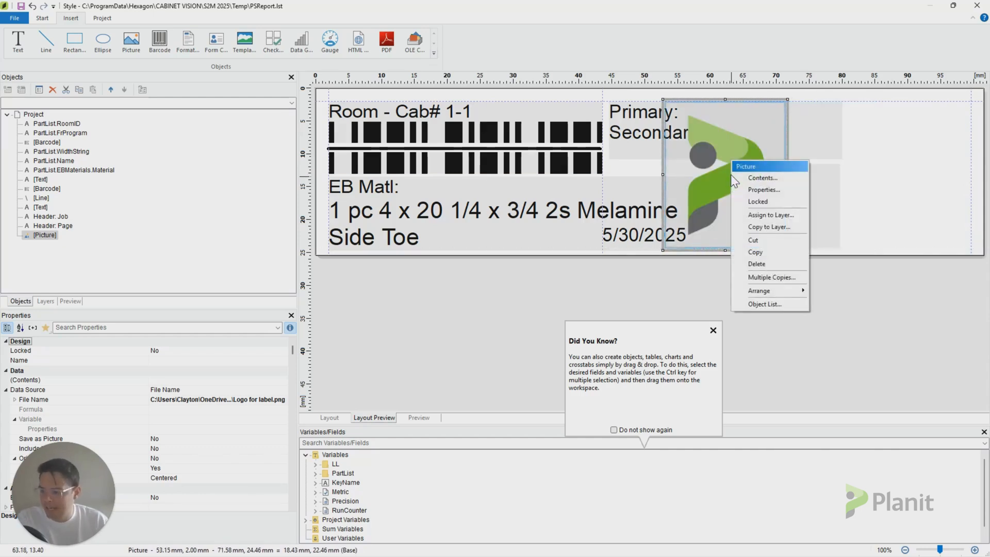
mouse_move(710, 167)
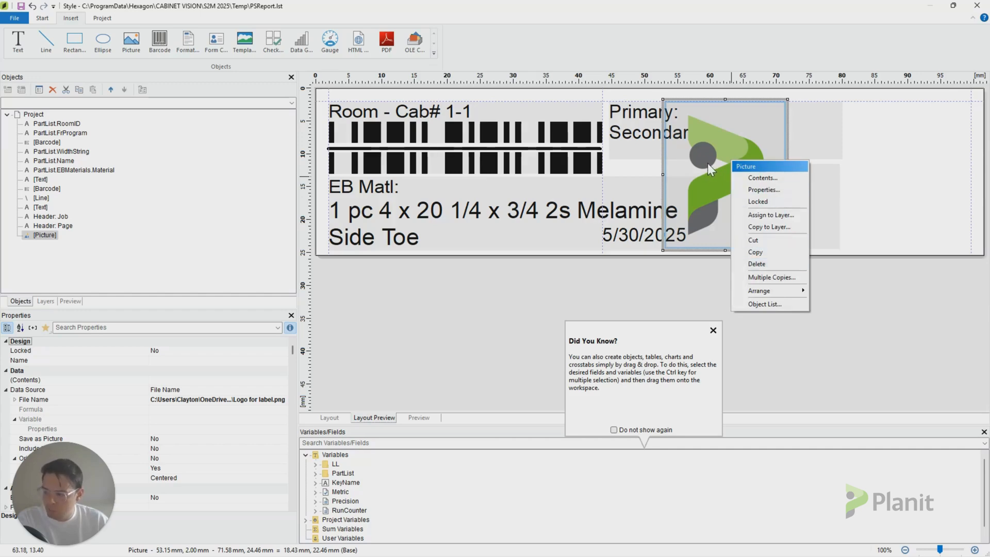
mouse_move(773, 238)
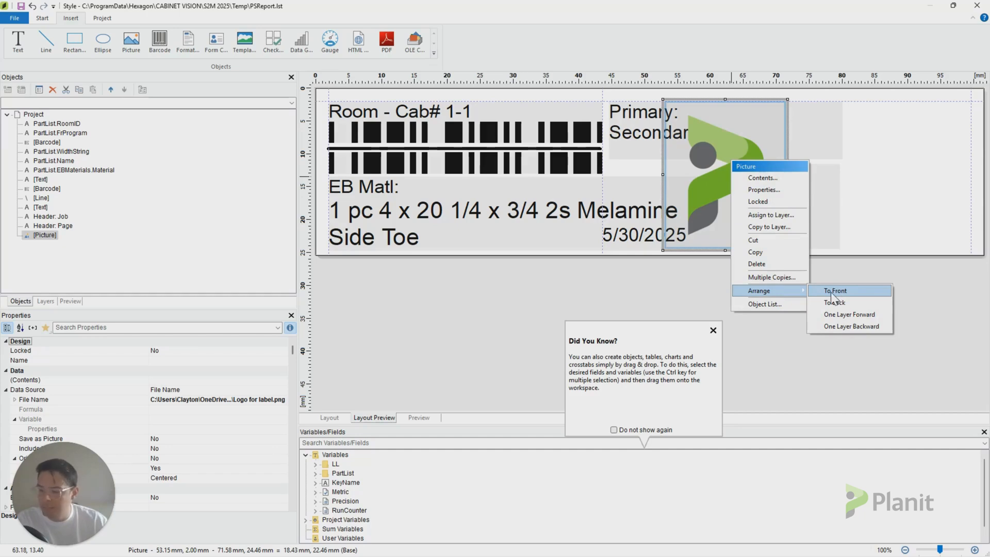
click(834, 302)
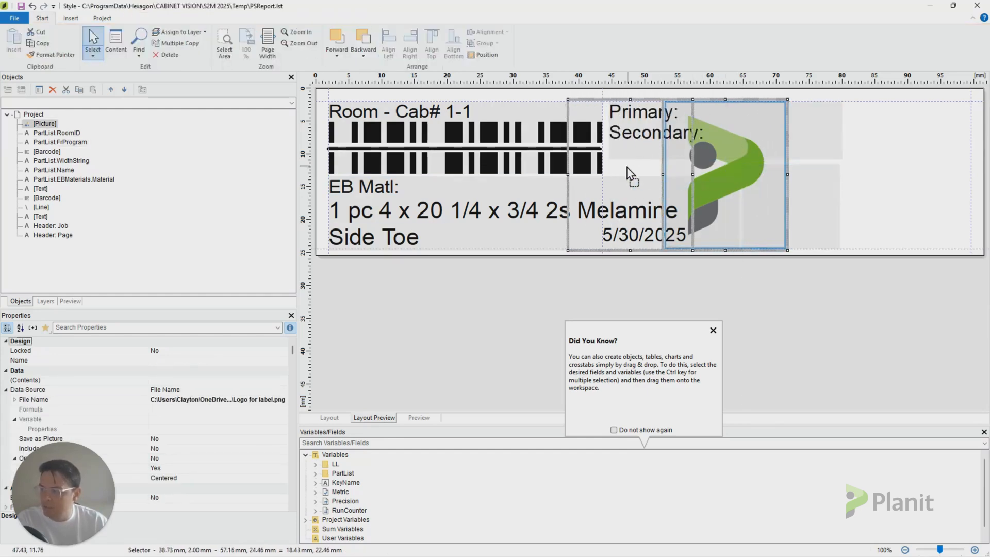
drag(726, 173, 631, 174)
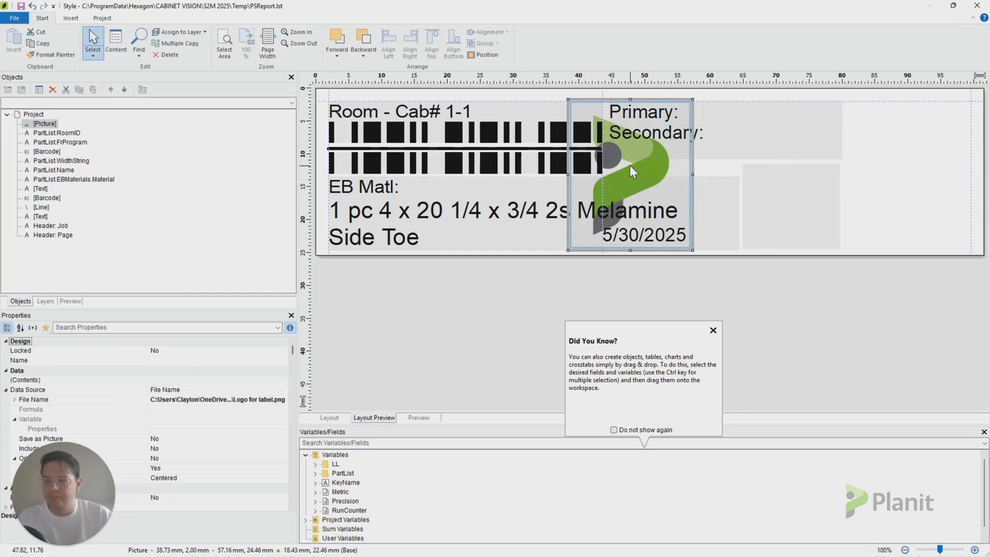
mouse_move(653, 175)
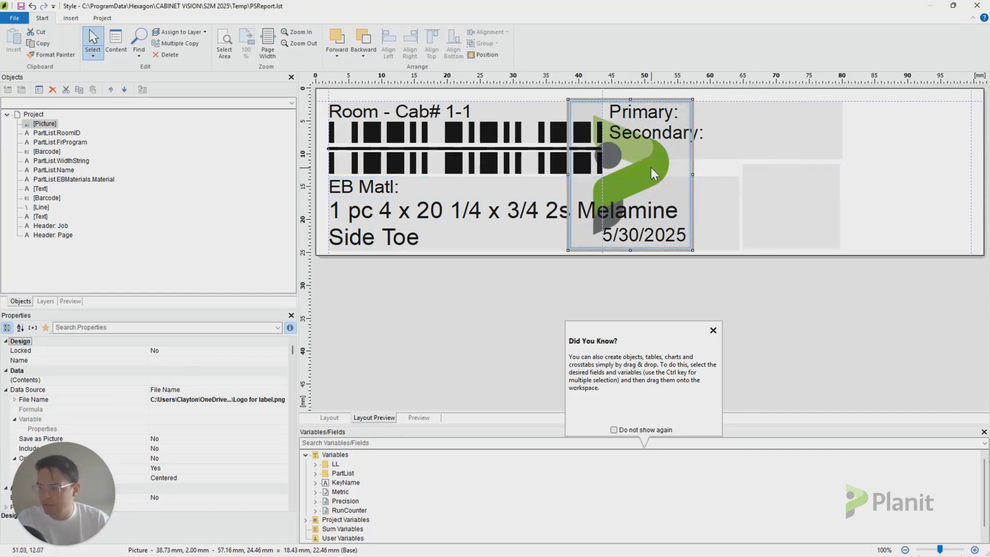